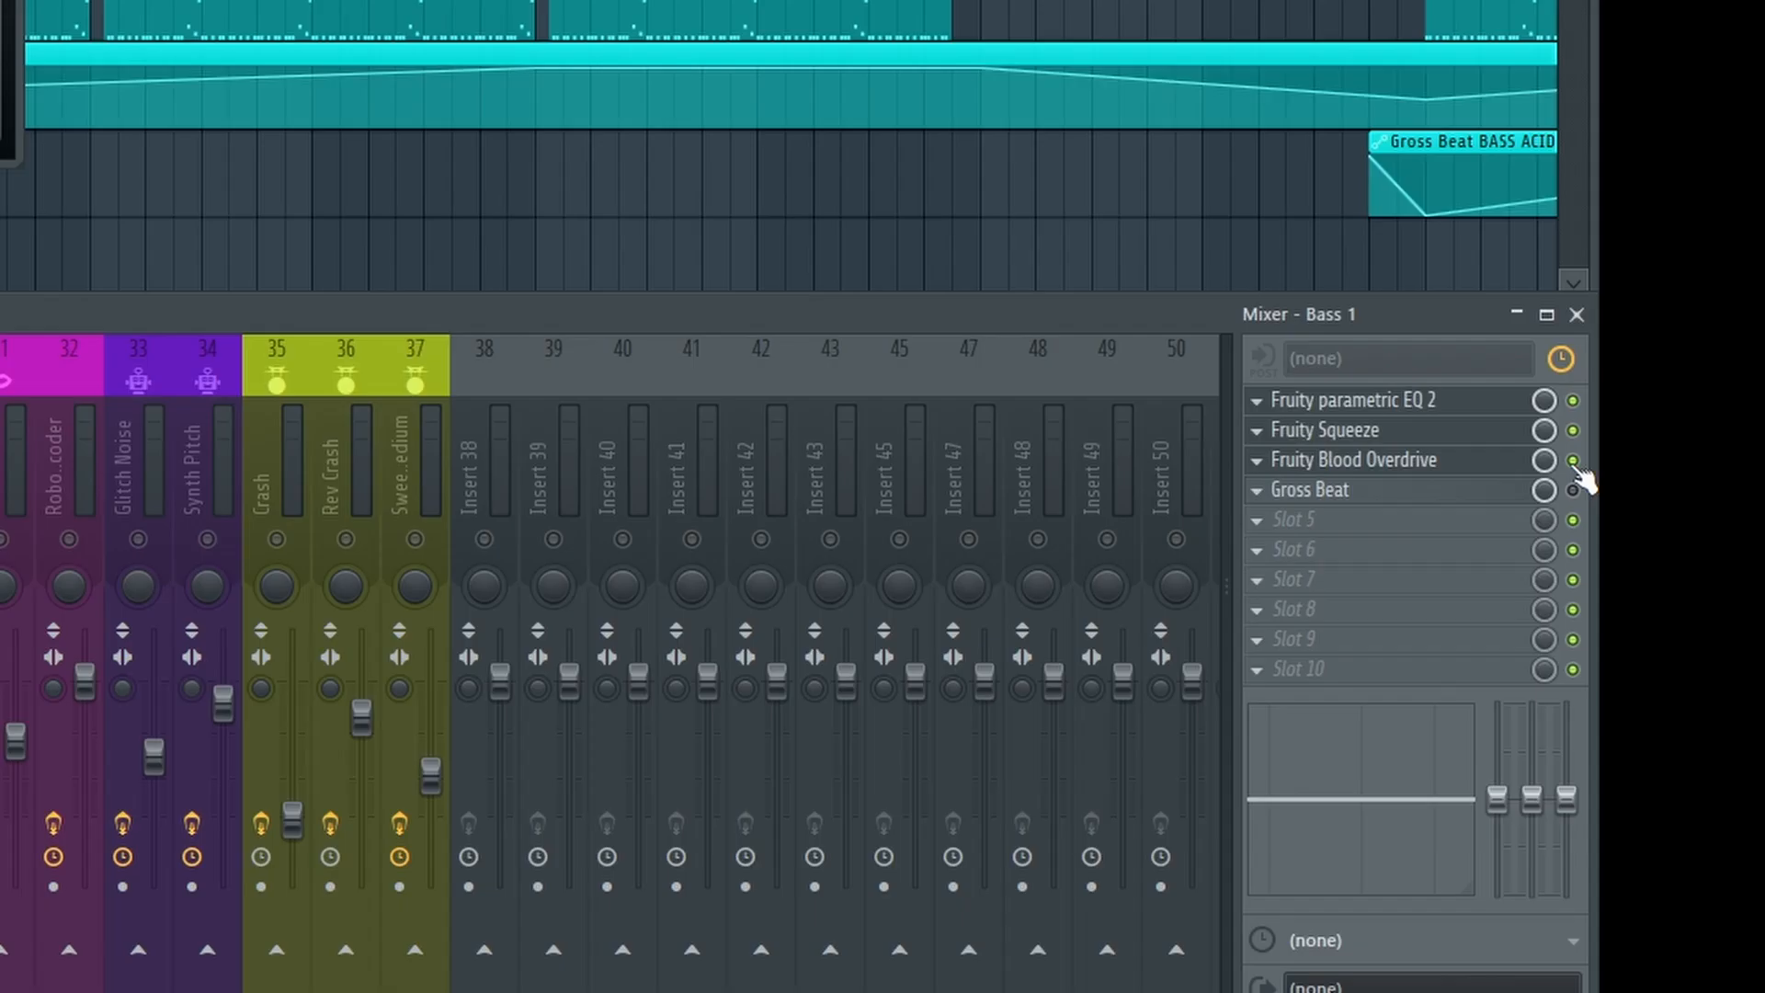
Select the Bass 3 mixer insert and reveal its first Fruity parametric EQ 2 low-cut settings.
{"action": "left_click", "coordinate": [1309, 489]}
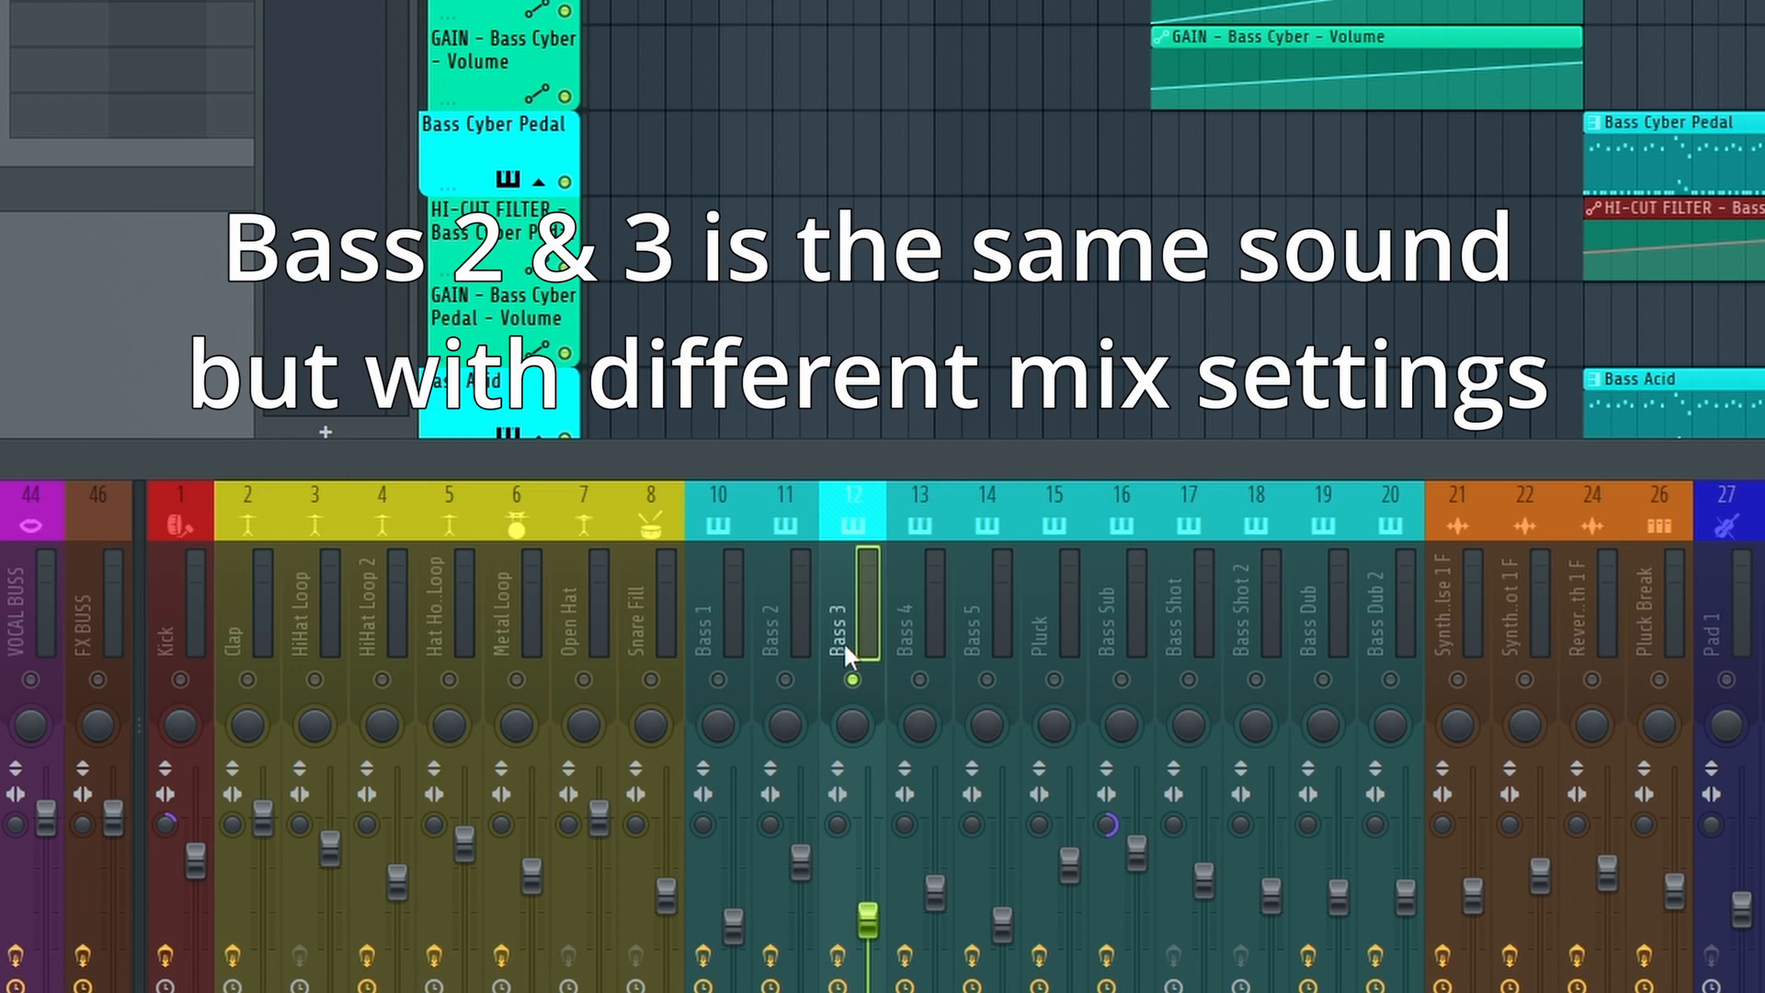
{"action": "mouse_move", "coordinate": [336, 24]}
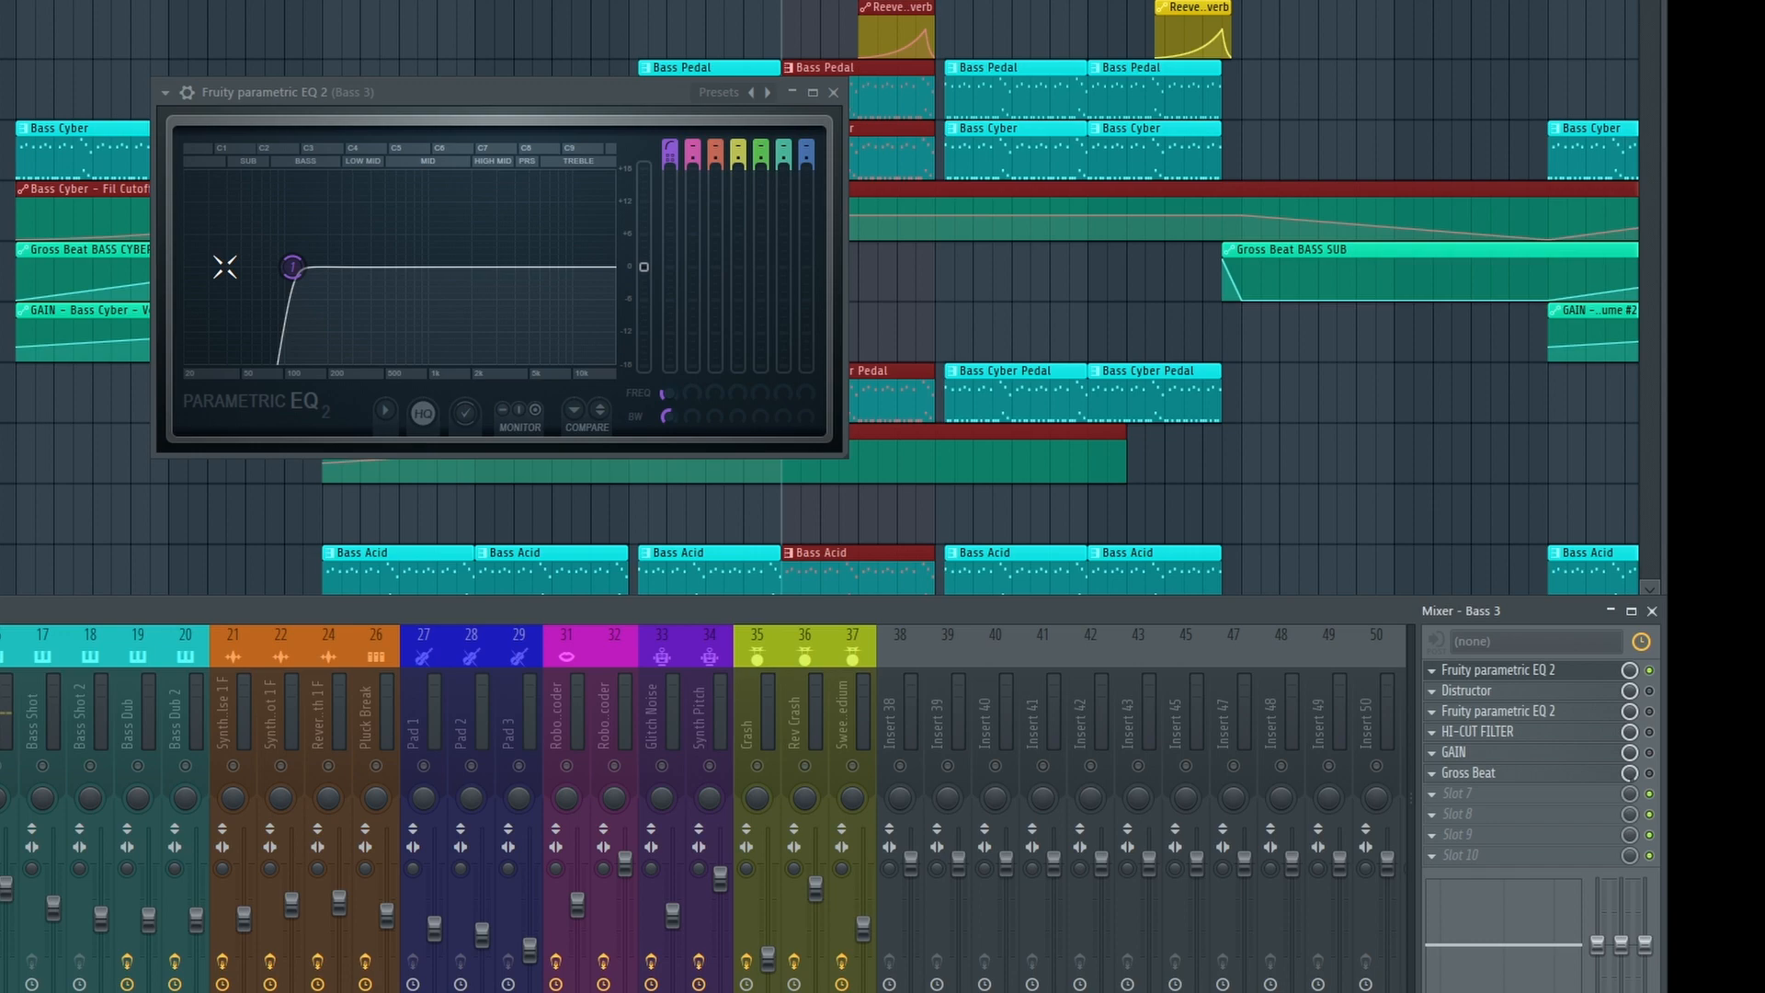
Show the Distructor plugin's settings on Bass 3, then return to the bass inserts view.
{"action": "left_click", "coordinate": [1467, 689]}
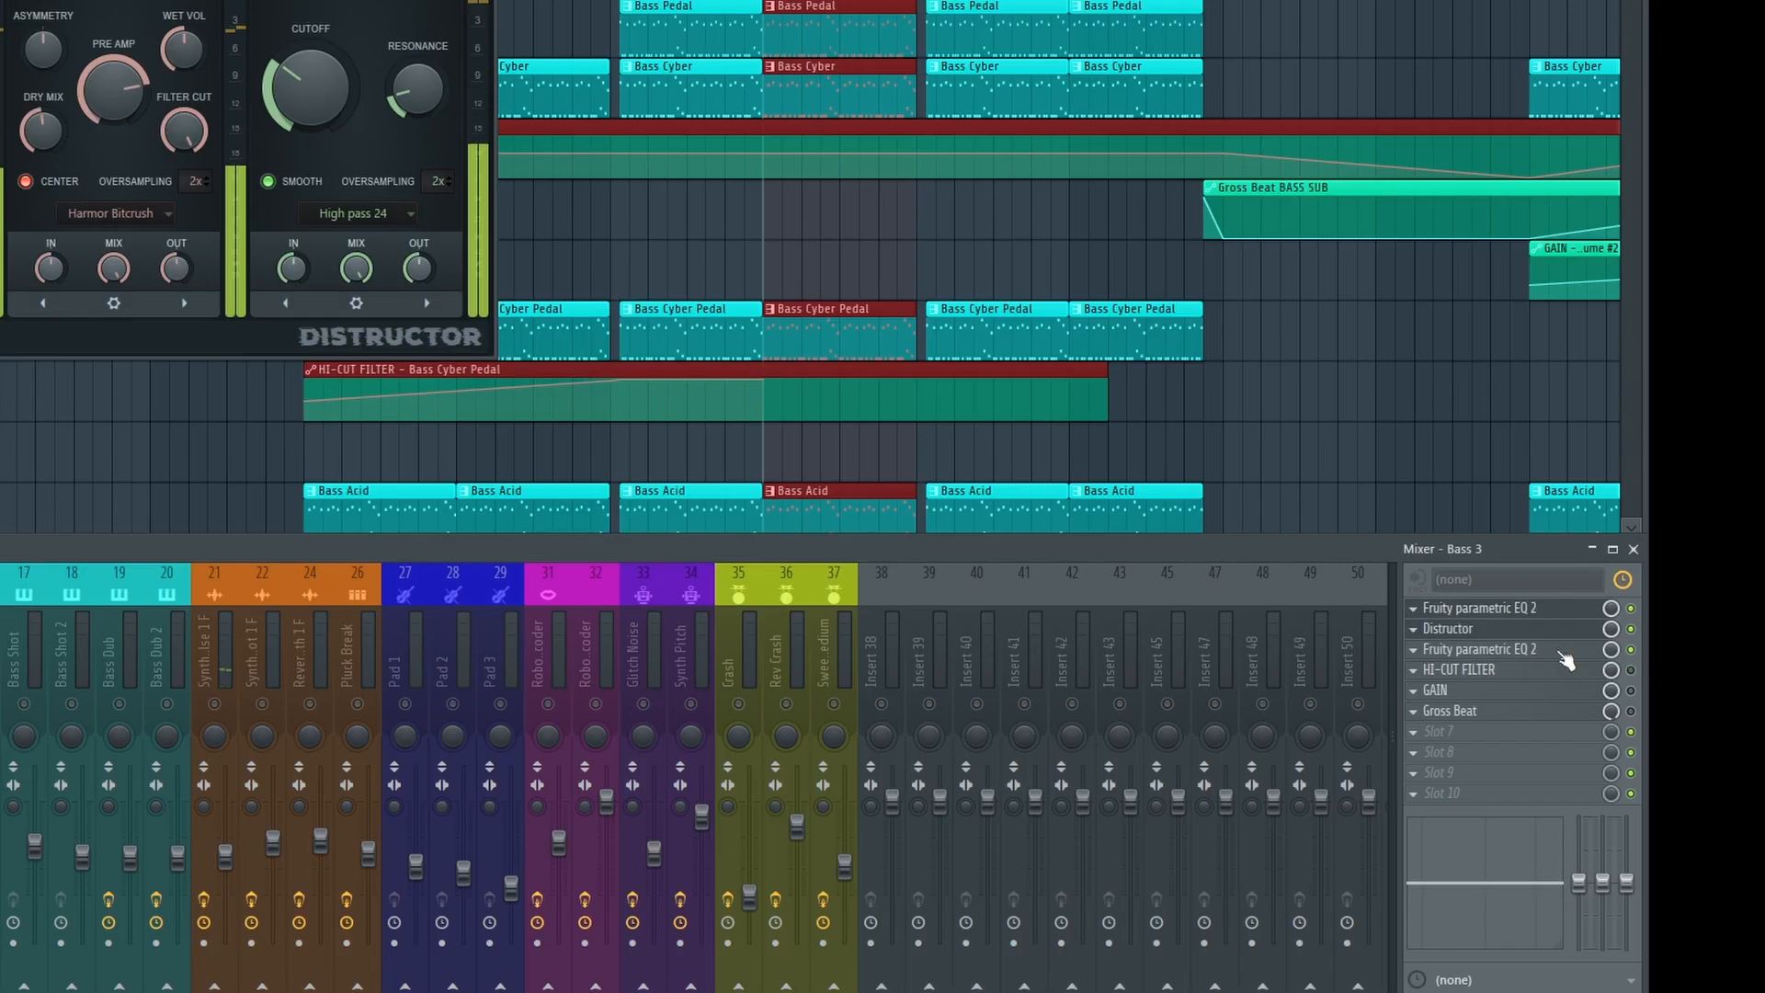
{"action": "left_click", "coordinate": [1480, 649]}
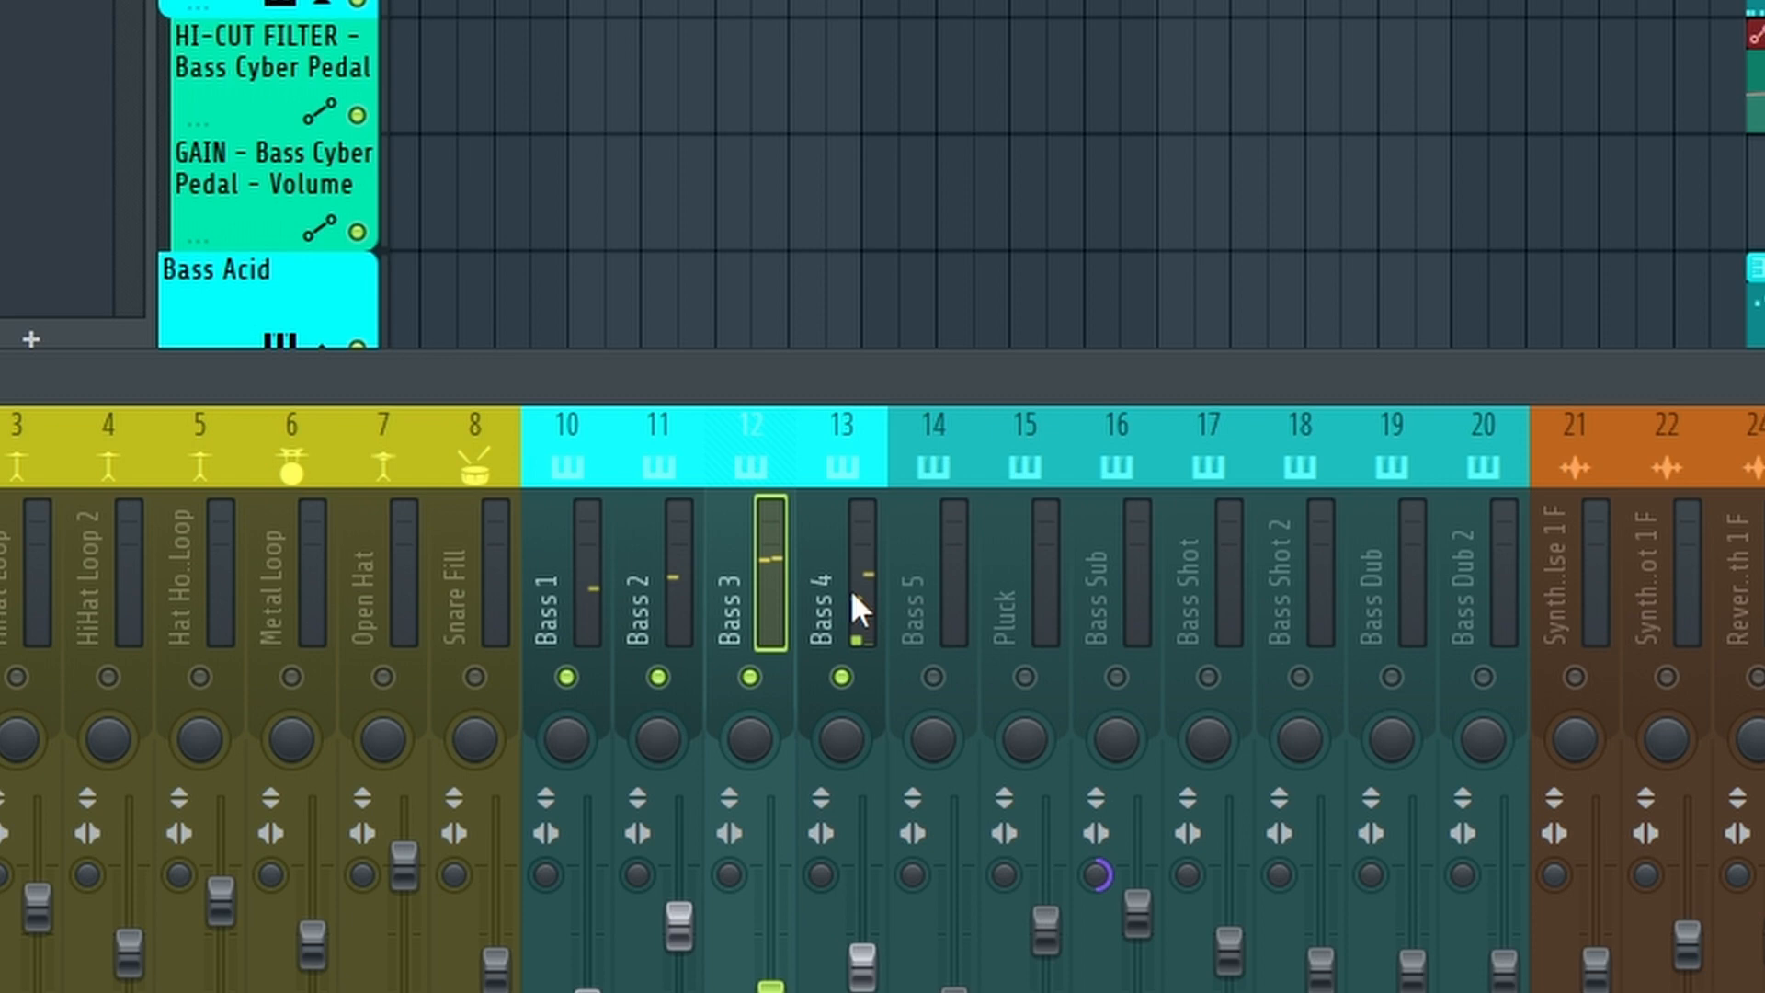
Inspect the Bass 4 insert's effect chain and one of its plugins, then close the plugin windows.
{"action": "left_click", "coordinate": [848, 575]}
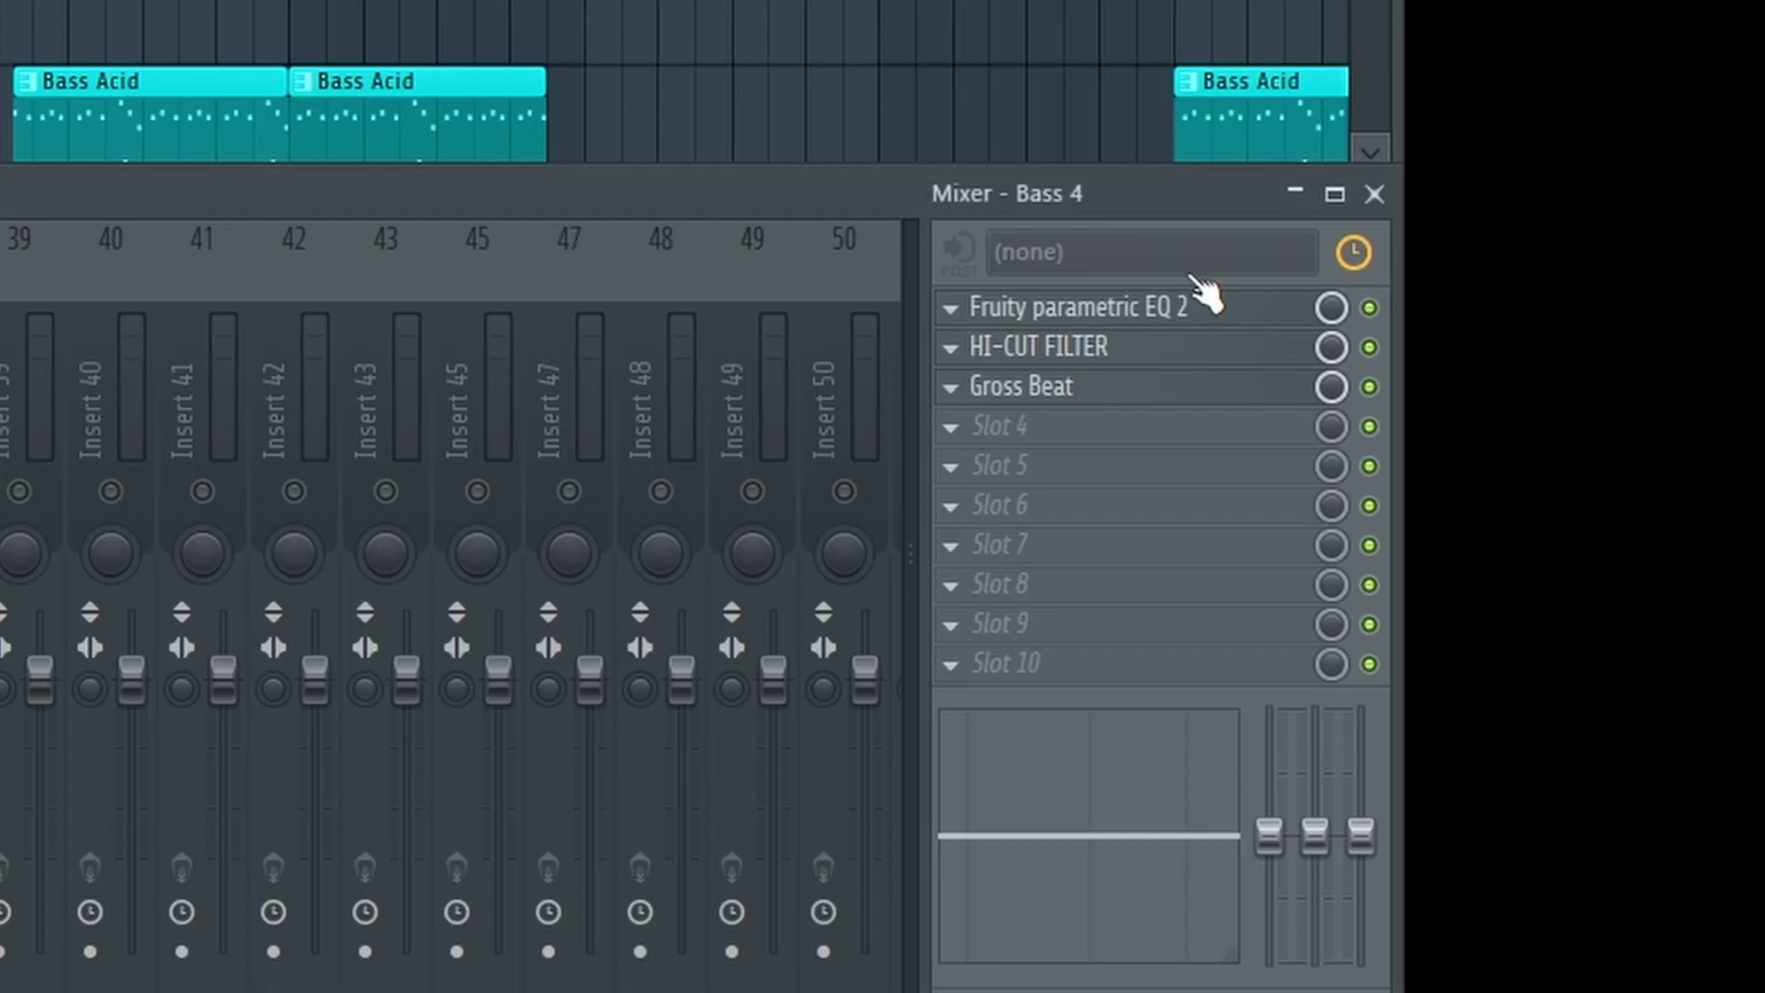
{"action": "left_click", "coordinate": [1070, 307]}
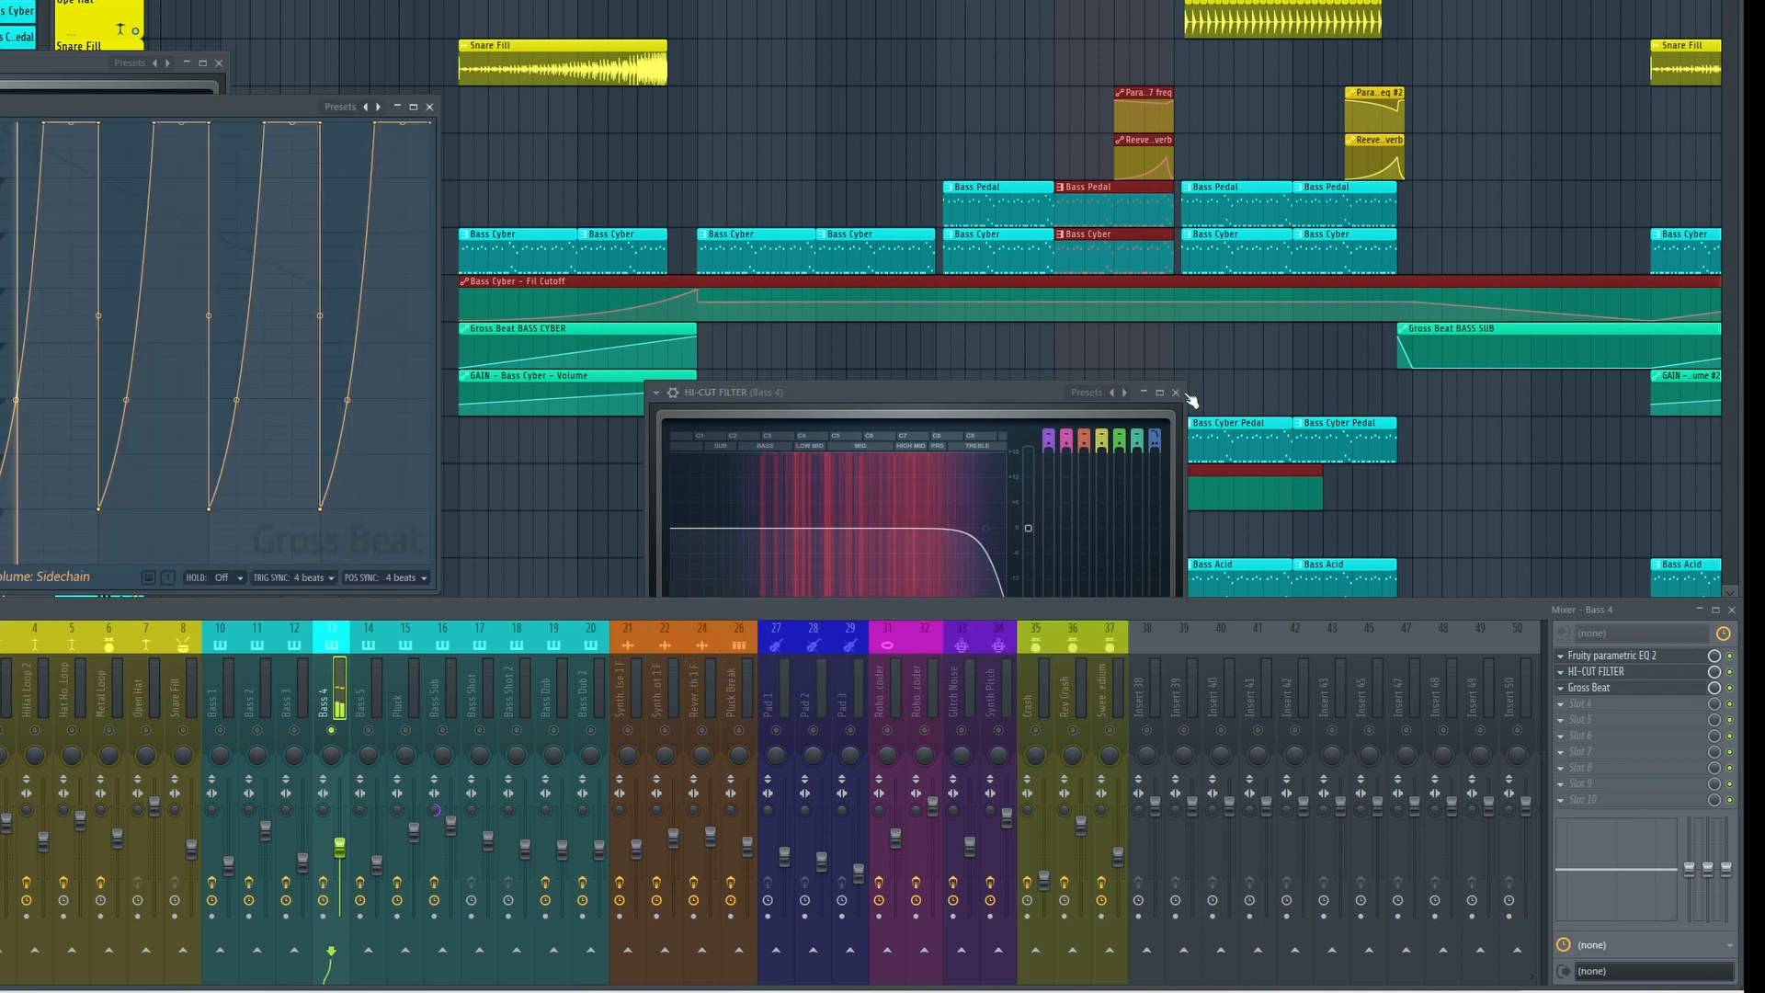
{"action": "left_click", "coordinate": [1173, 391]}
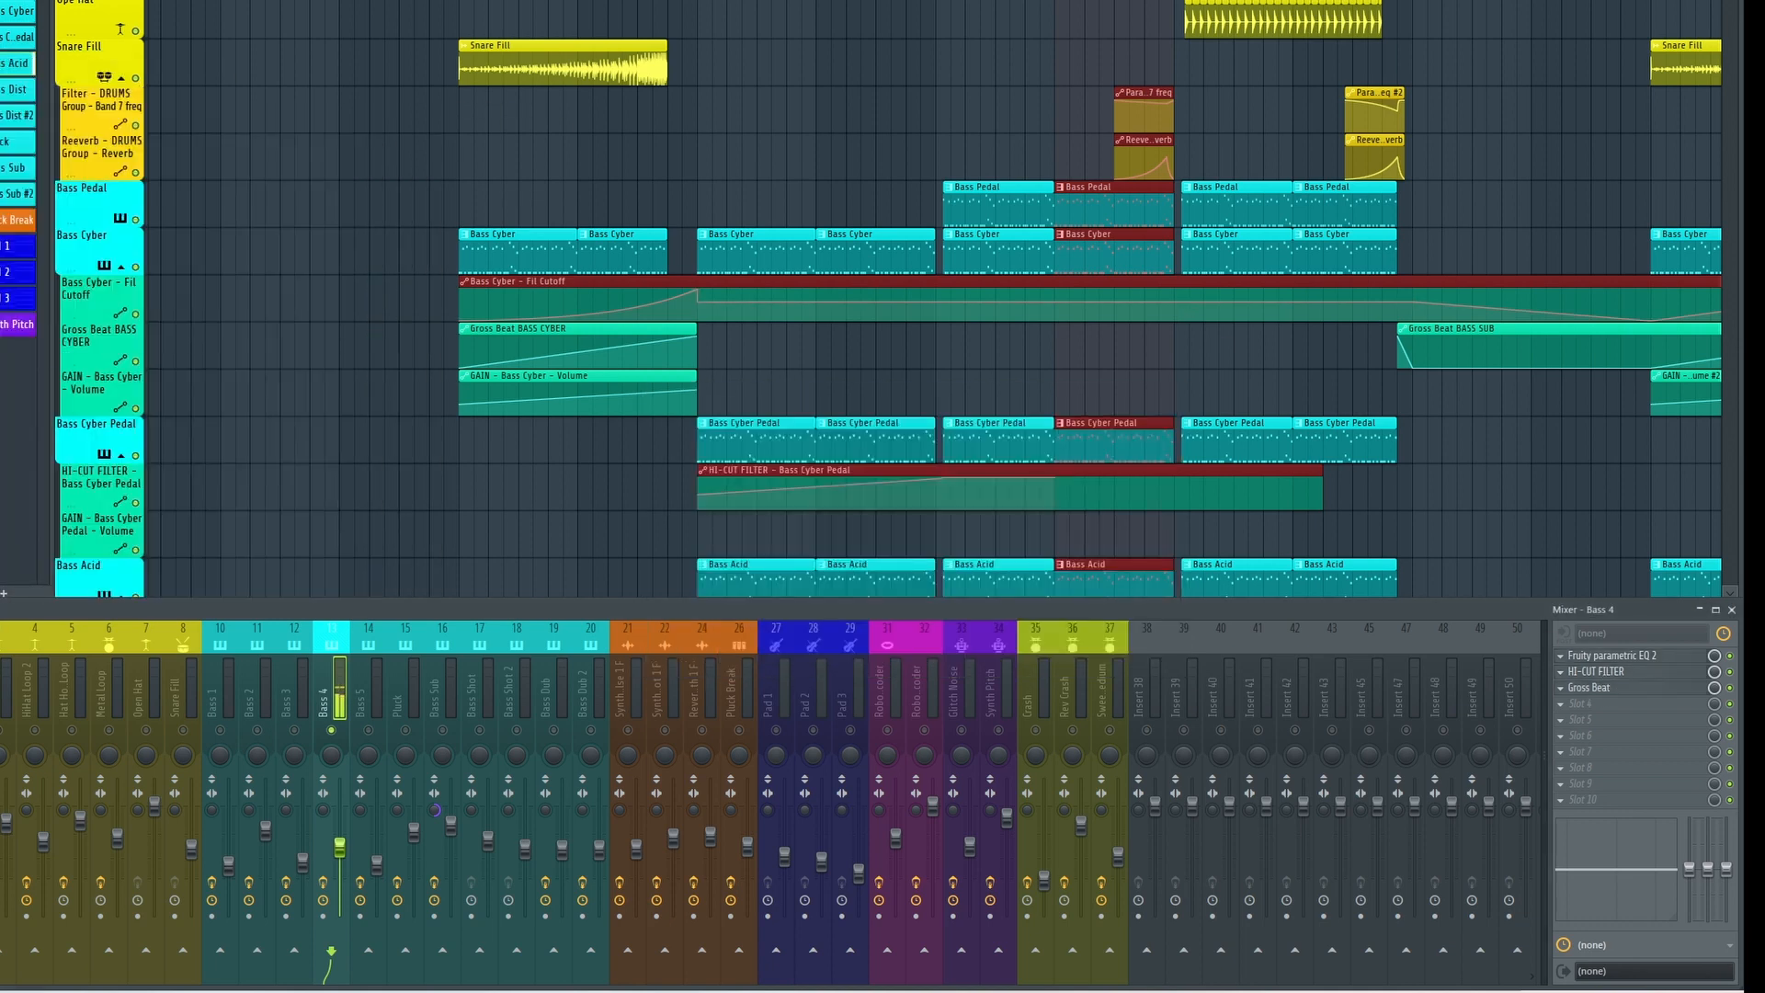
Select the Bass Sub insert to display its effect chain.
{"action": "left_click", "coordinate": [438, 735]}
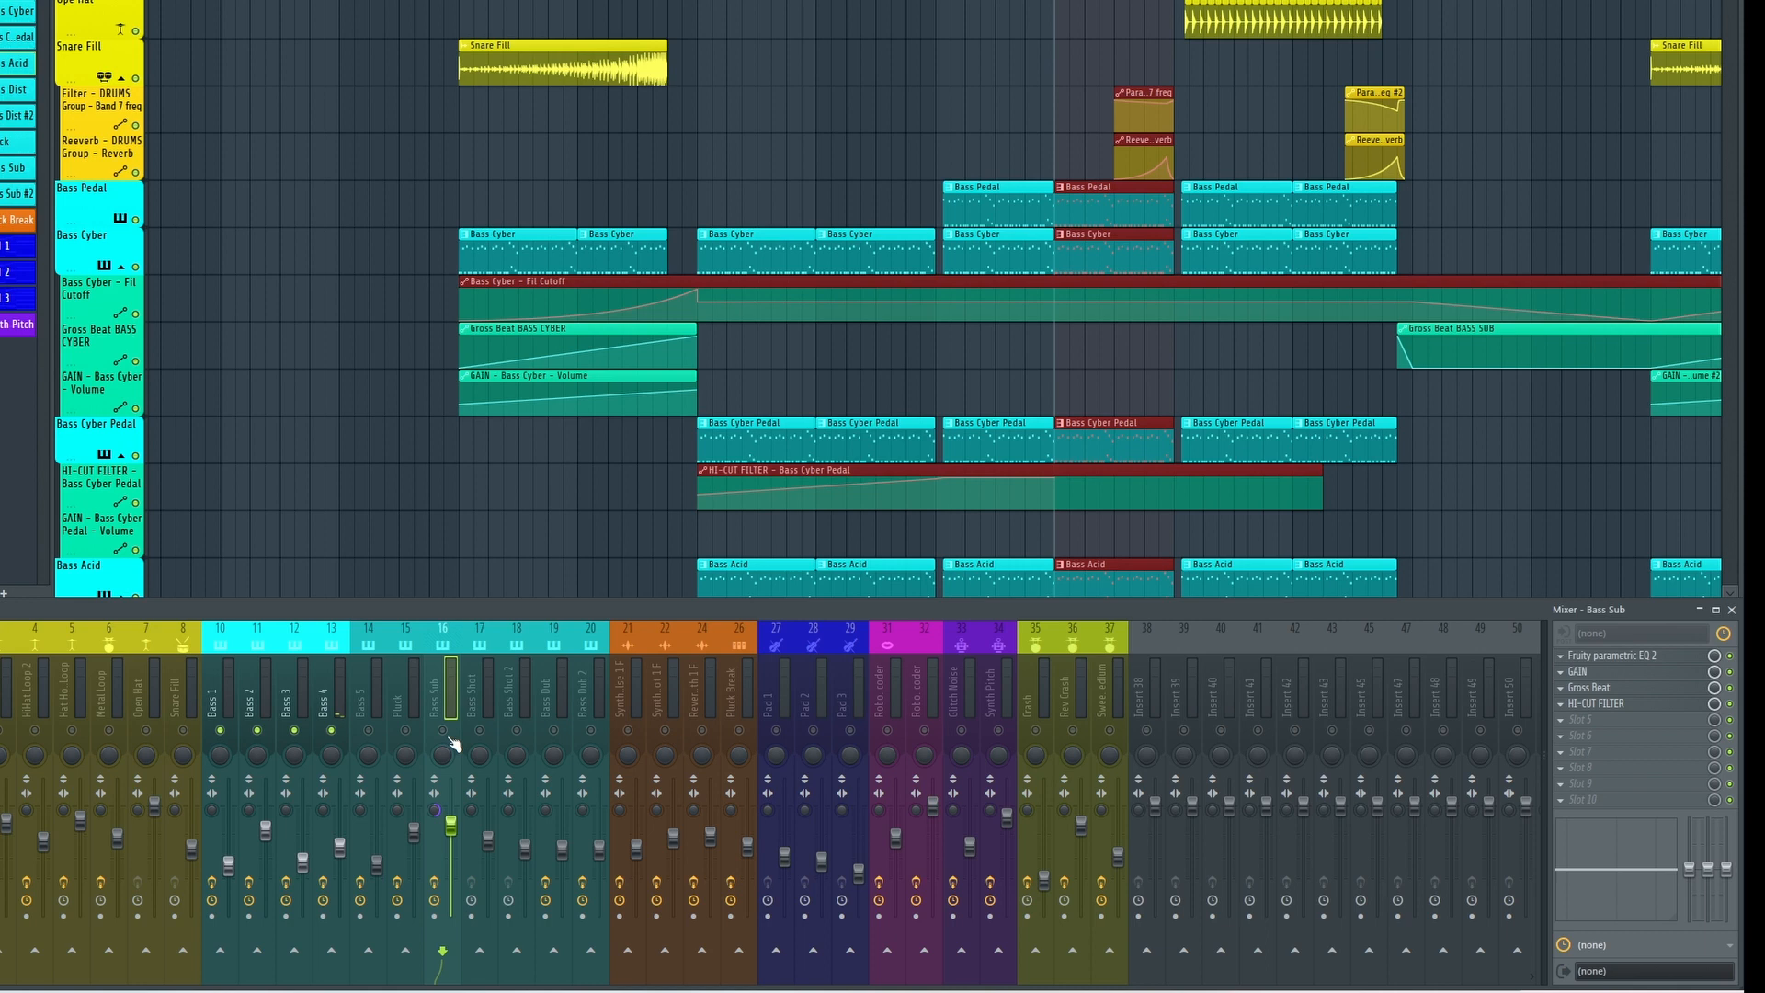